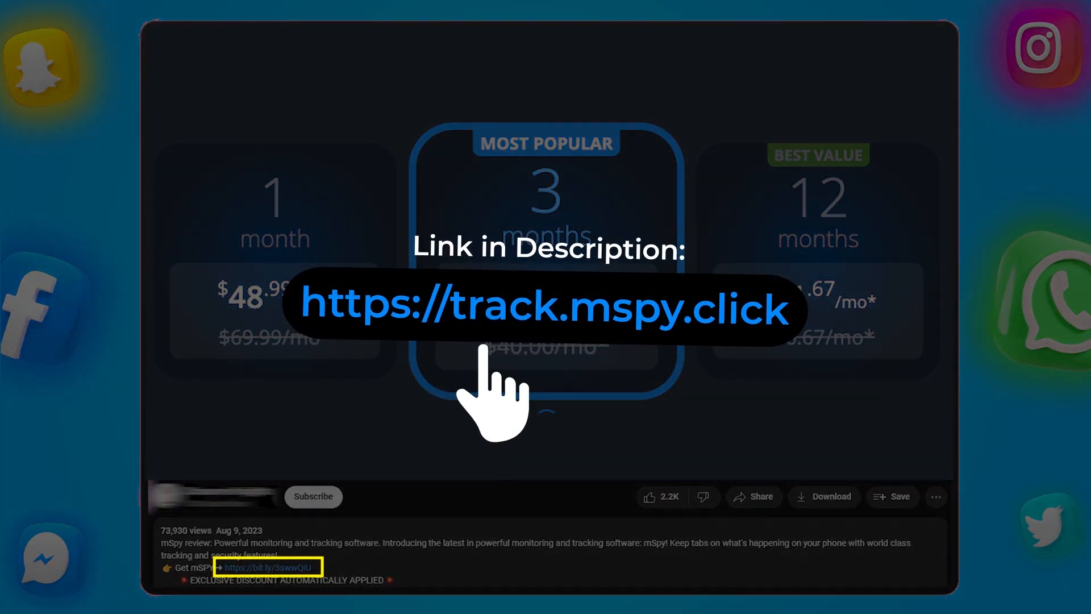
# Follow the mSpy promotional link and scroll down through the homepage
pyautogui.click(546, 309)
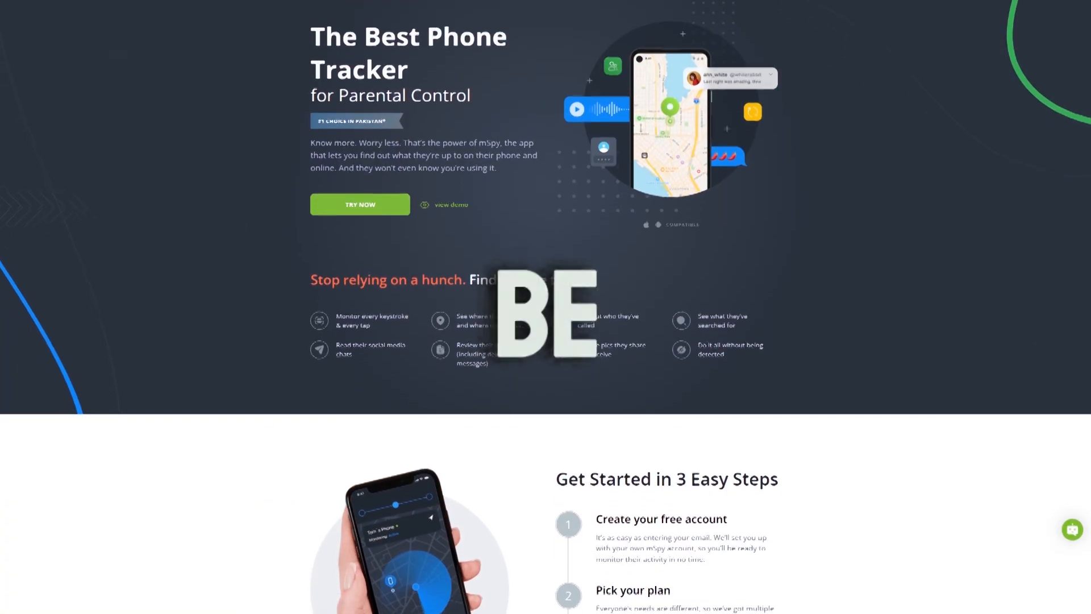
pyautogui.scroll(-3)
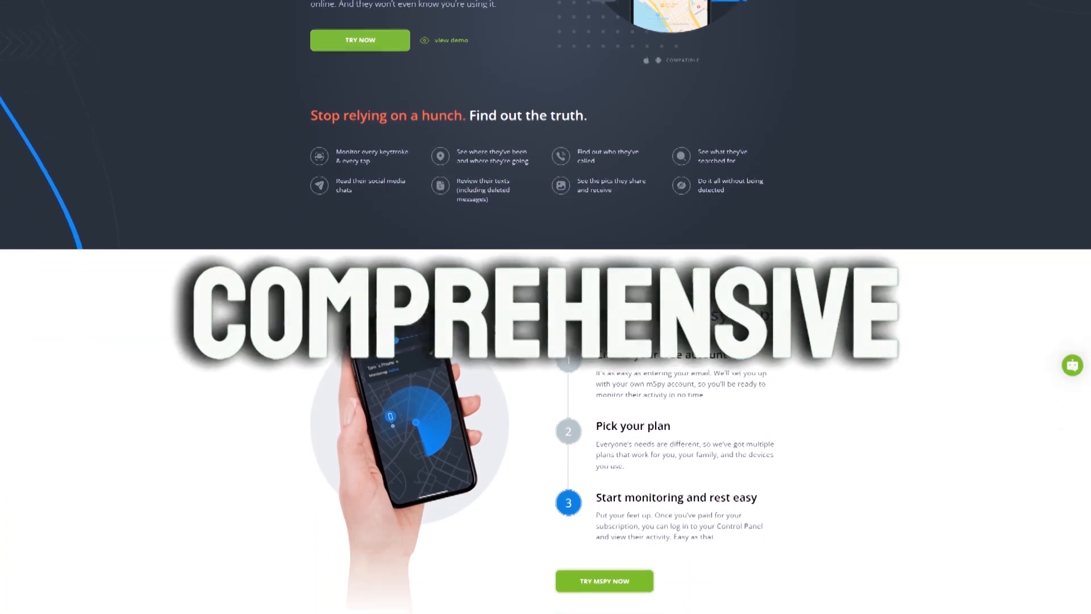
pyautogui.scroll(-3)
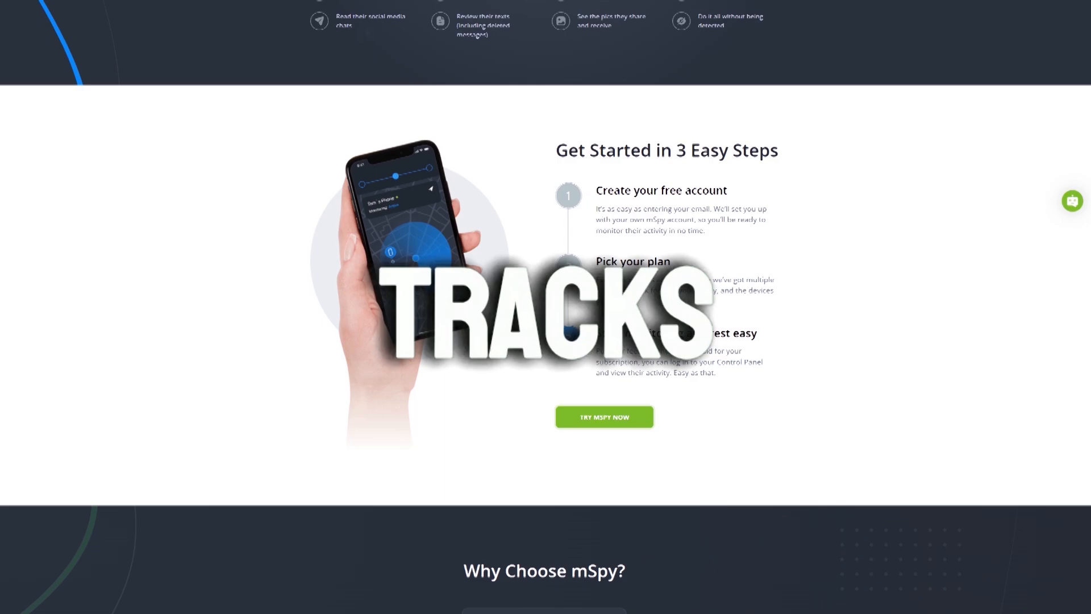
pyautogui.scroll(-3)
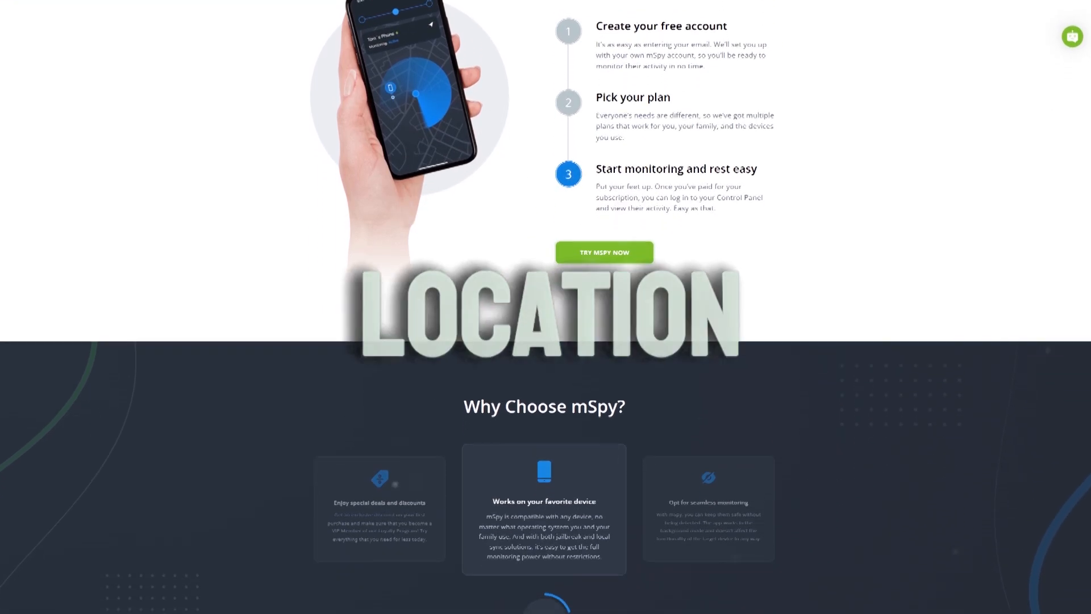
pyautogui.scroll(-3)
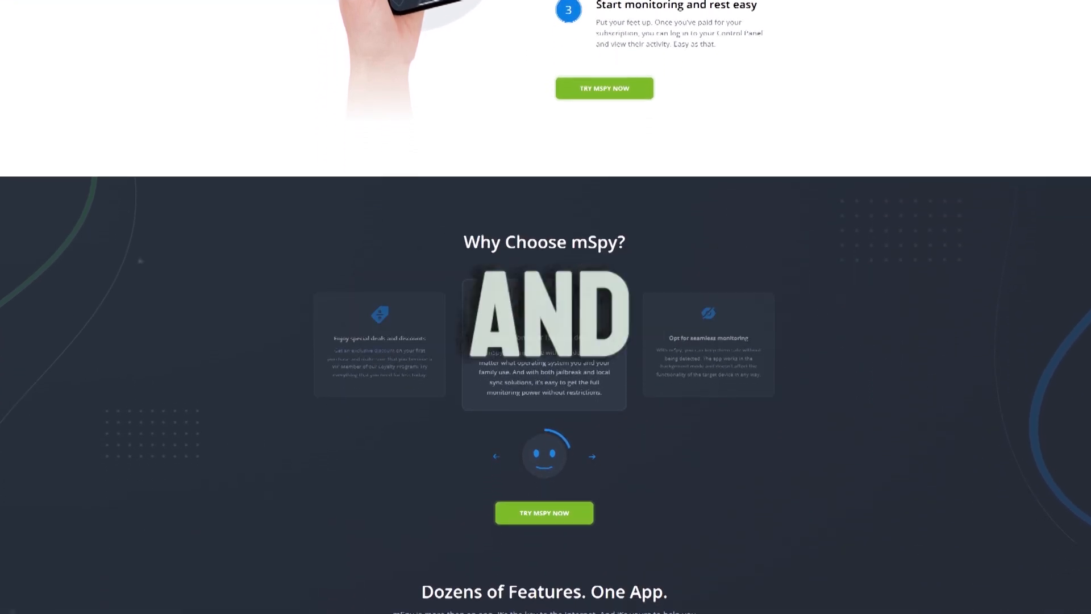
pyautogui.scroll(-3)
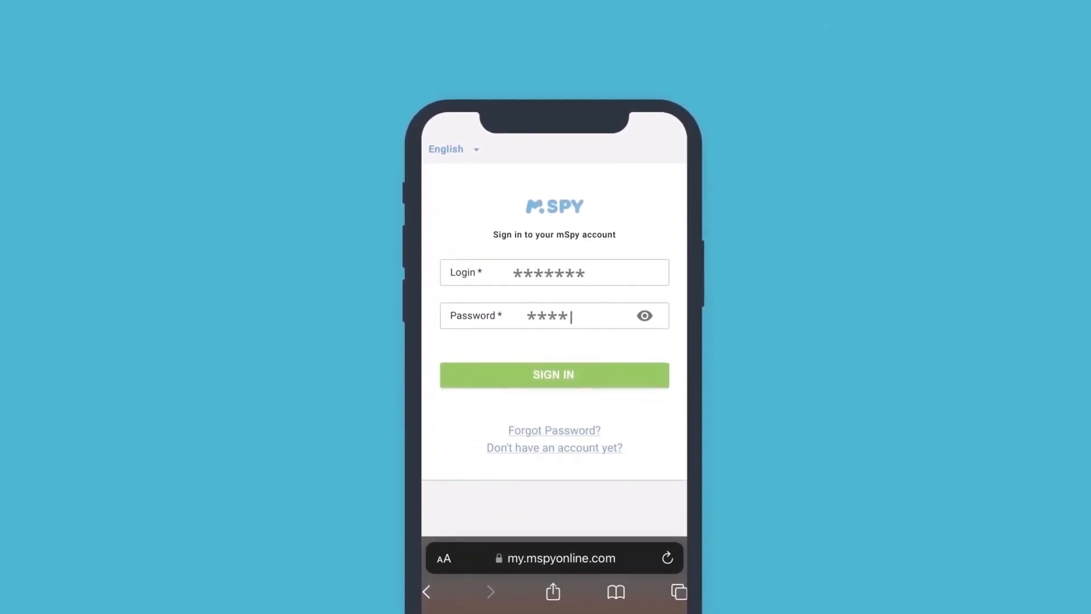
# Sign in, connect the target iCloud account, and acknowledge the Apple ID verification code
pyautogui.click(553, 375)
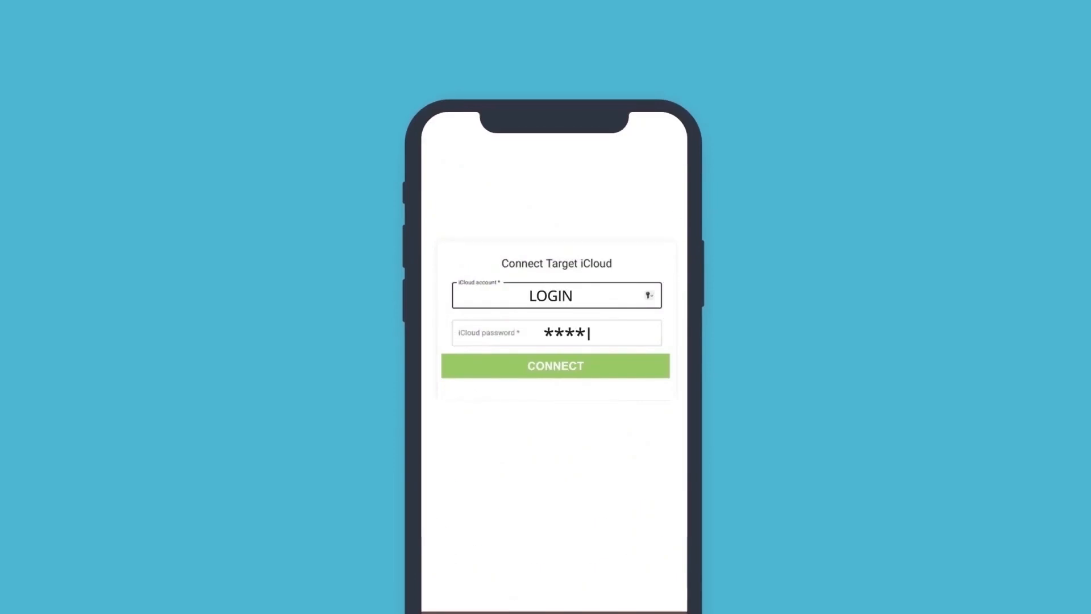
pyautogui.write('***')
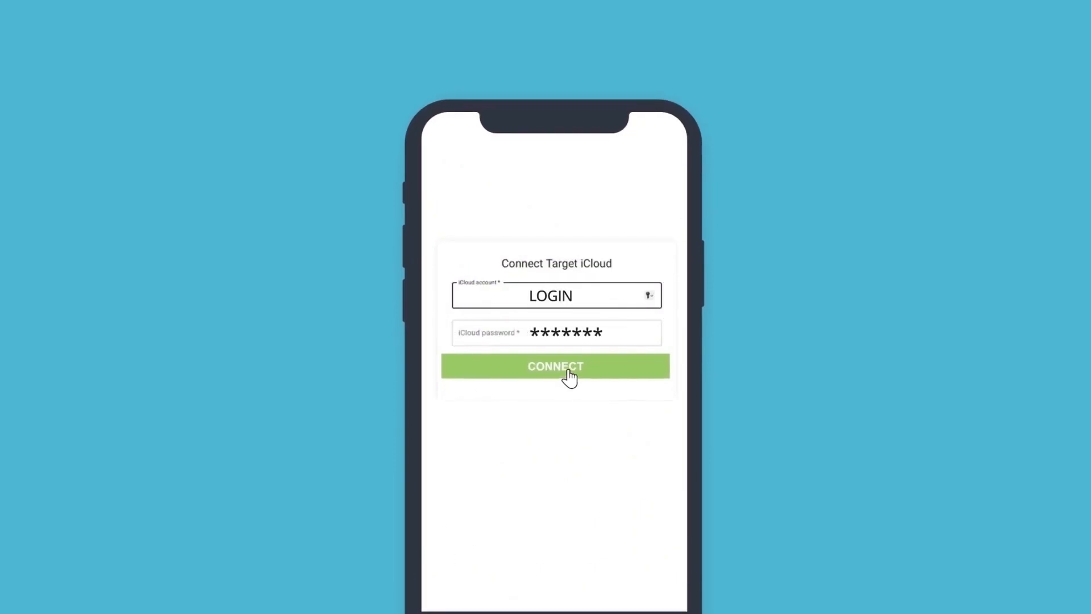
pyautogui.click(554, 366)
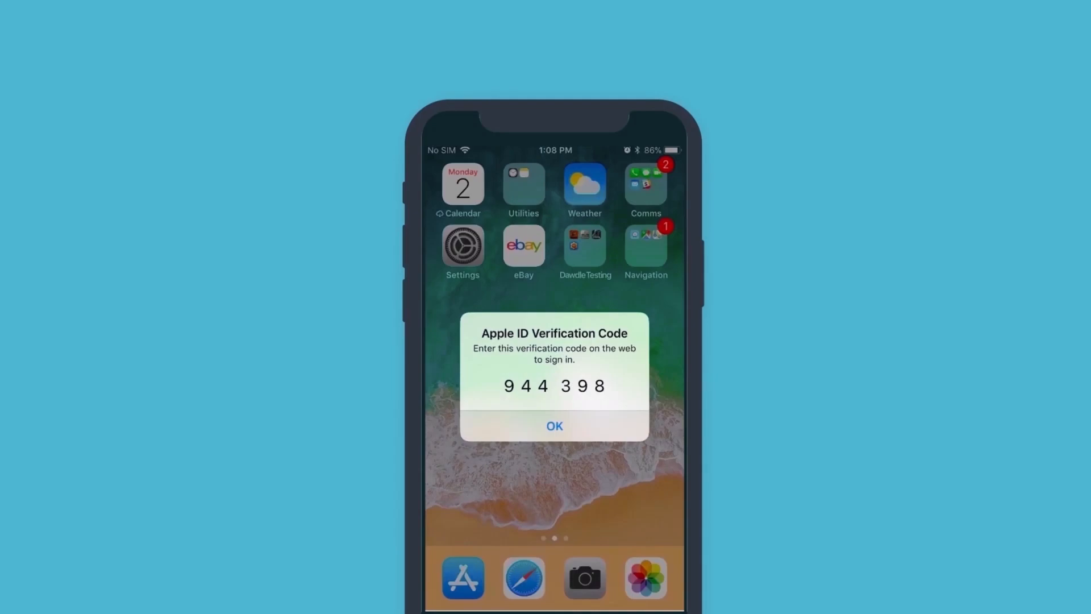
pyautogui.click(555, 425)
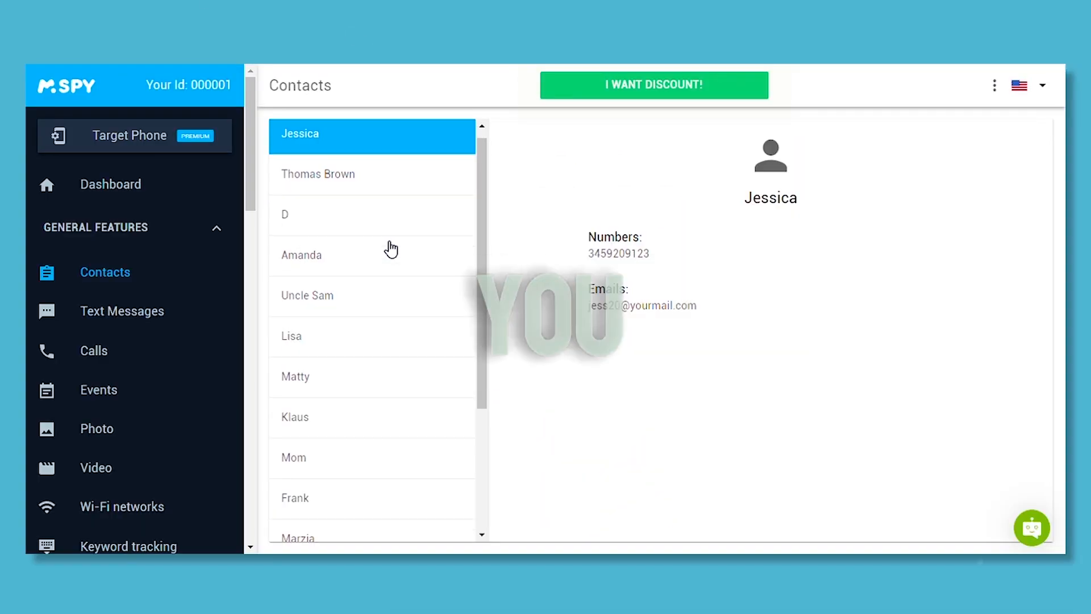
# Show the target phone's photo gallery with its five dated photos from the Control Panel sidebar
pyautogui.click(96, 428)
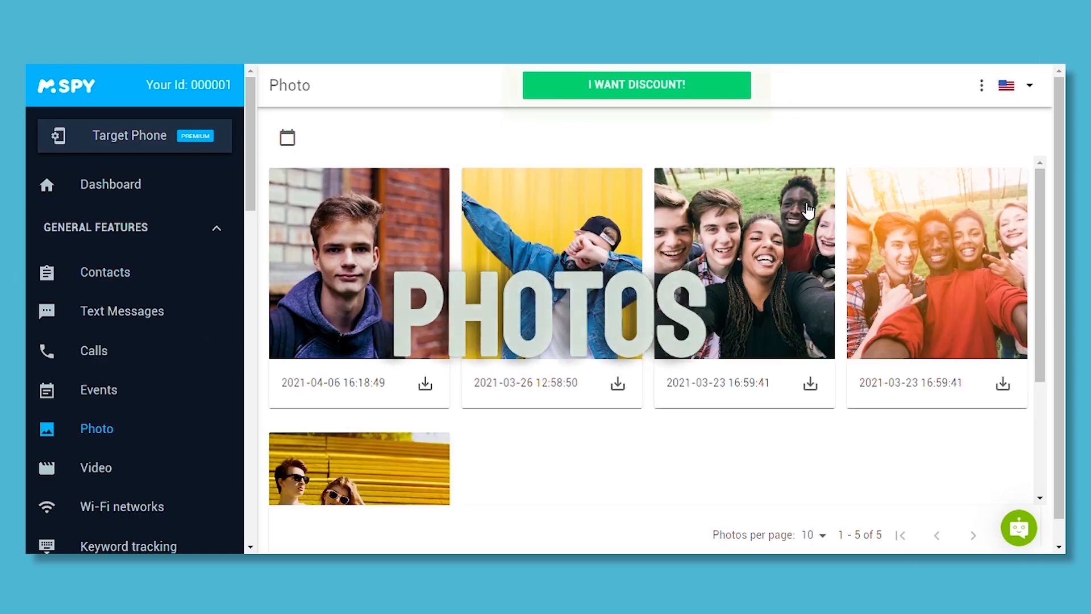
pyautogui.click(99, 389)
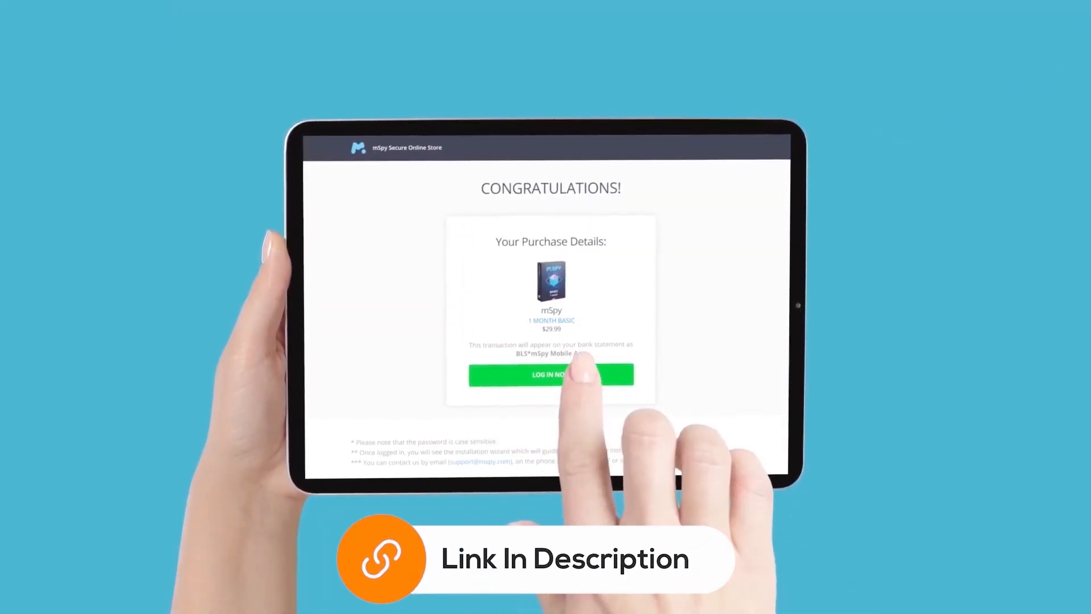
# Log in from the 1 Month Basic ($29.99) purchase confirmation page
pyautogui.click(551, 375)
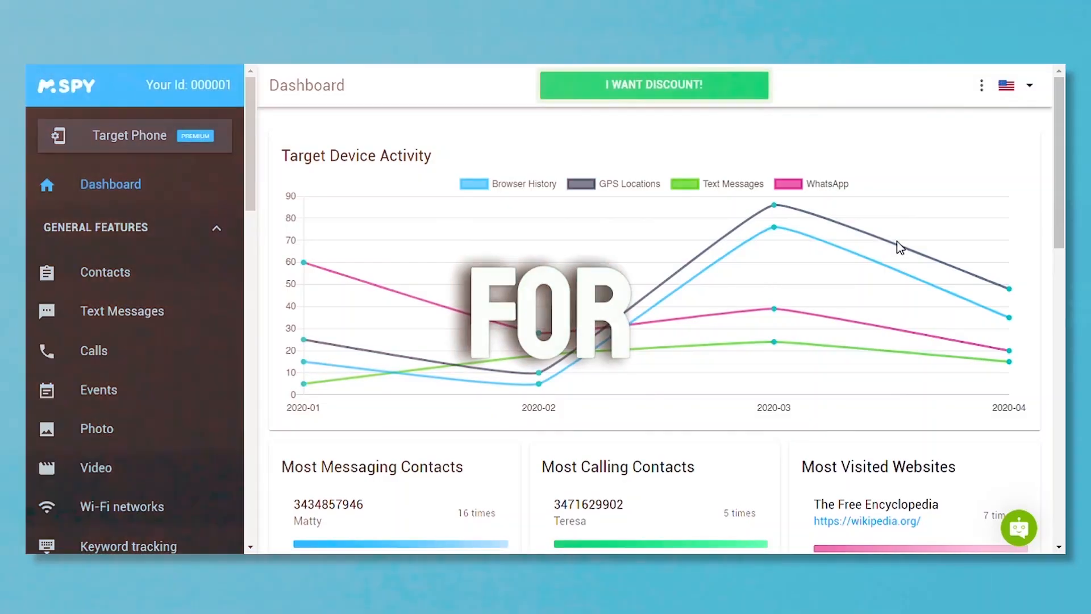
pyautogui.scroll(-3)
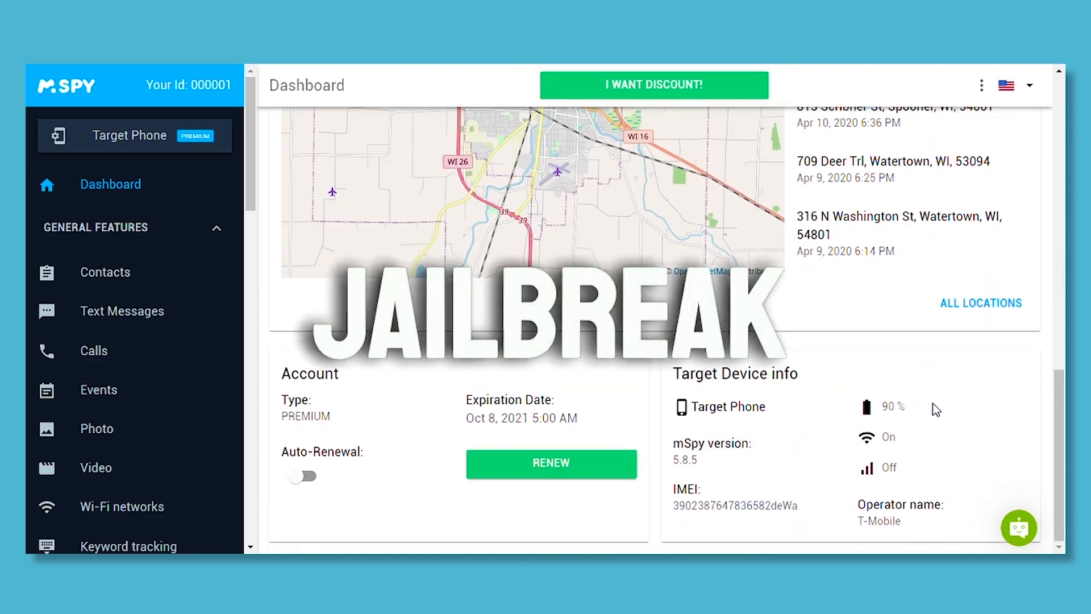
pyautogui.click(550, 462)
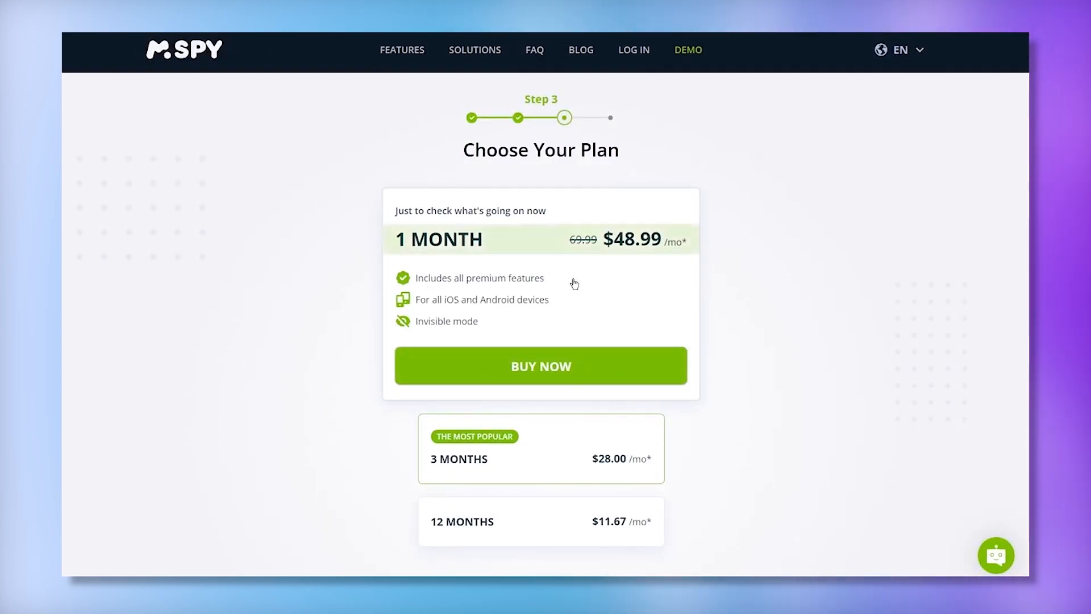
pyautogui.moveTo(548, 441)
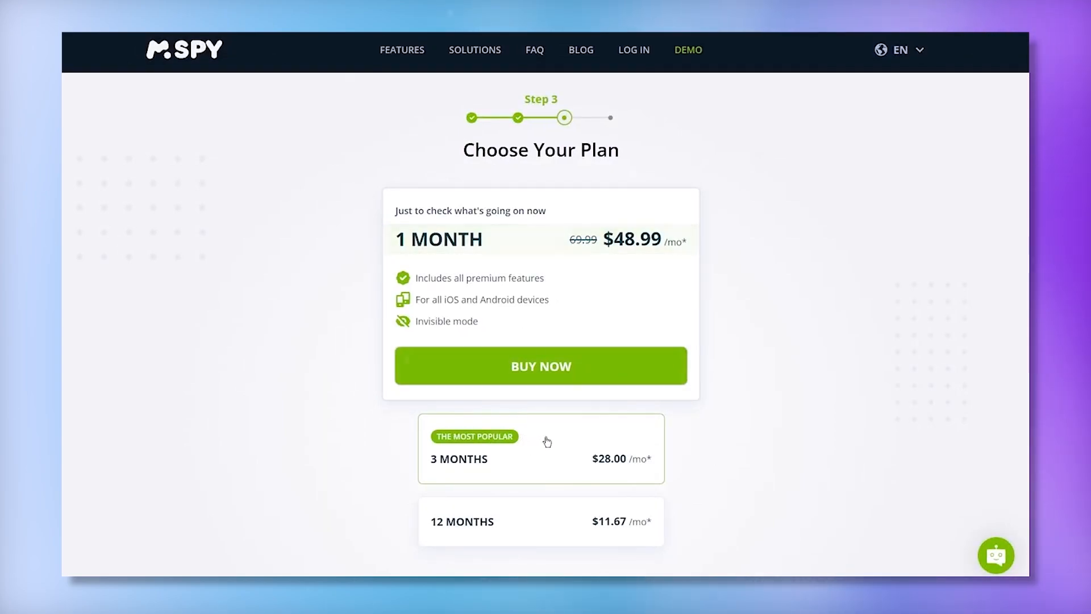
# Expand the 3 MONTHS plan, then the 12 MONTHS plan at $11.67/mo
pyautogui.click(540, 448)
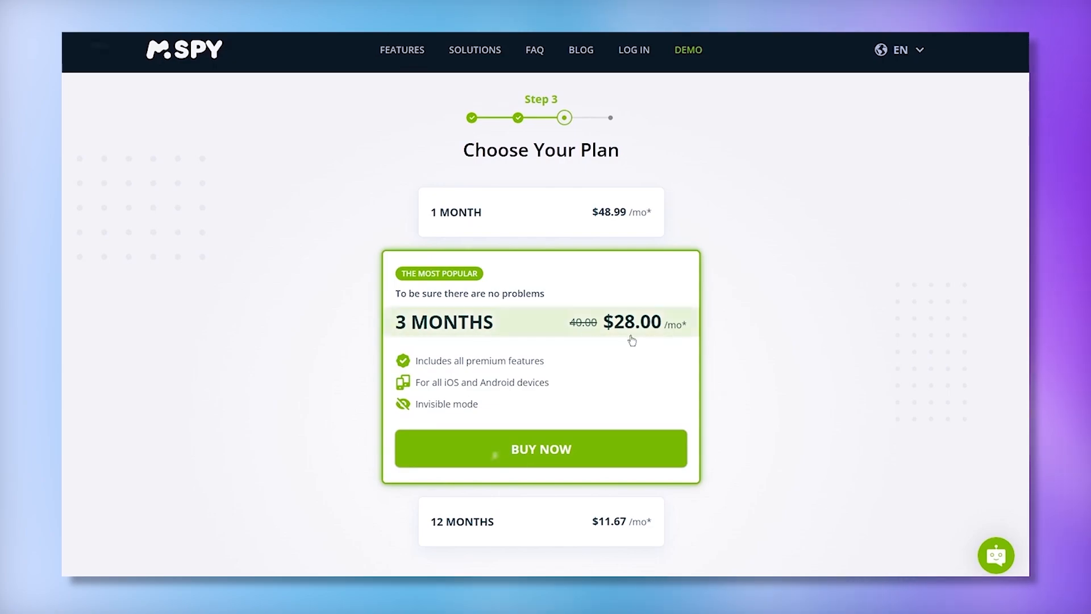
pyautogui.moveTo(548, 523)
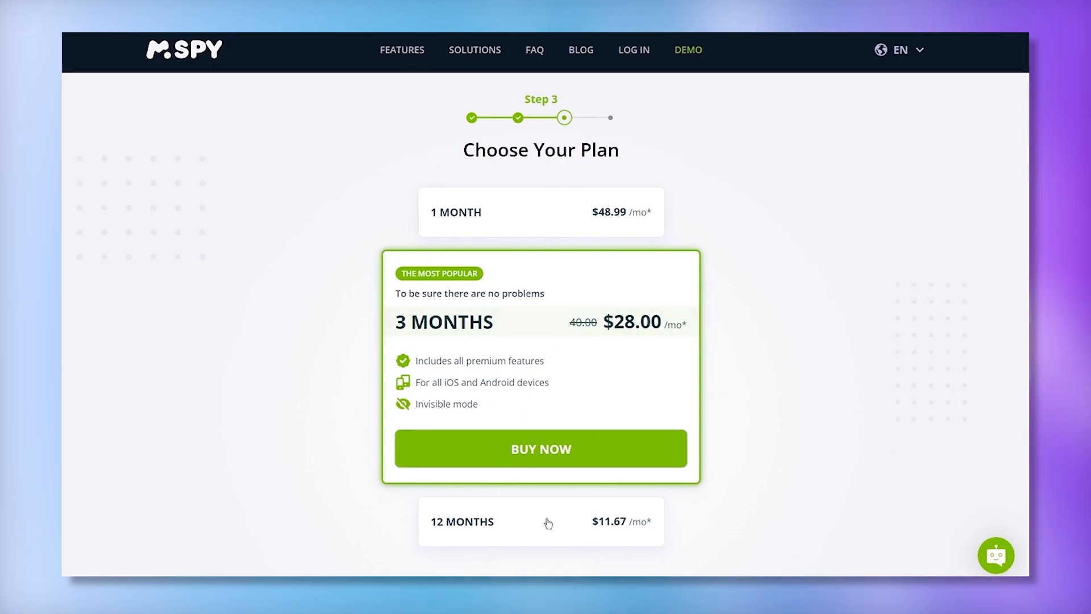
pyautogui.click(540, 521)
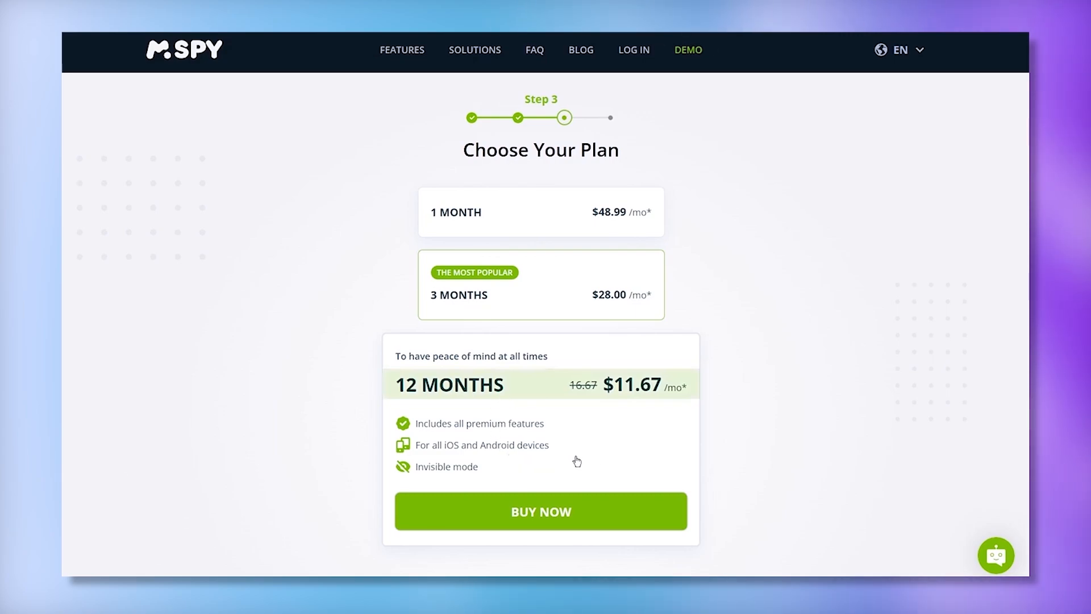
pyautogui.moveTo(607, 453)
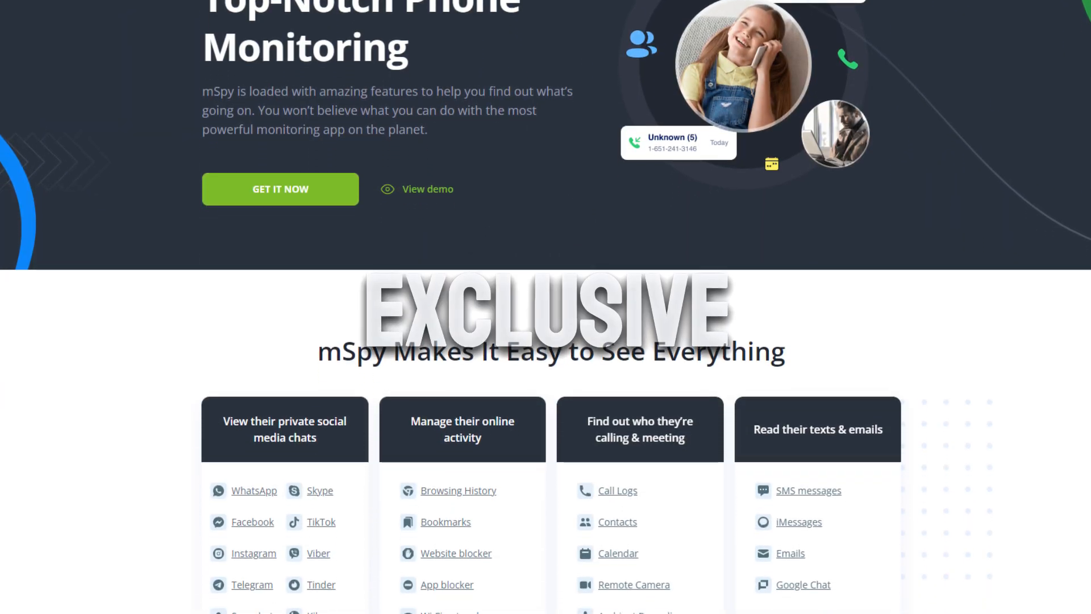
pyautogui.scroll(-3)
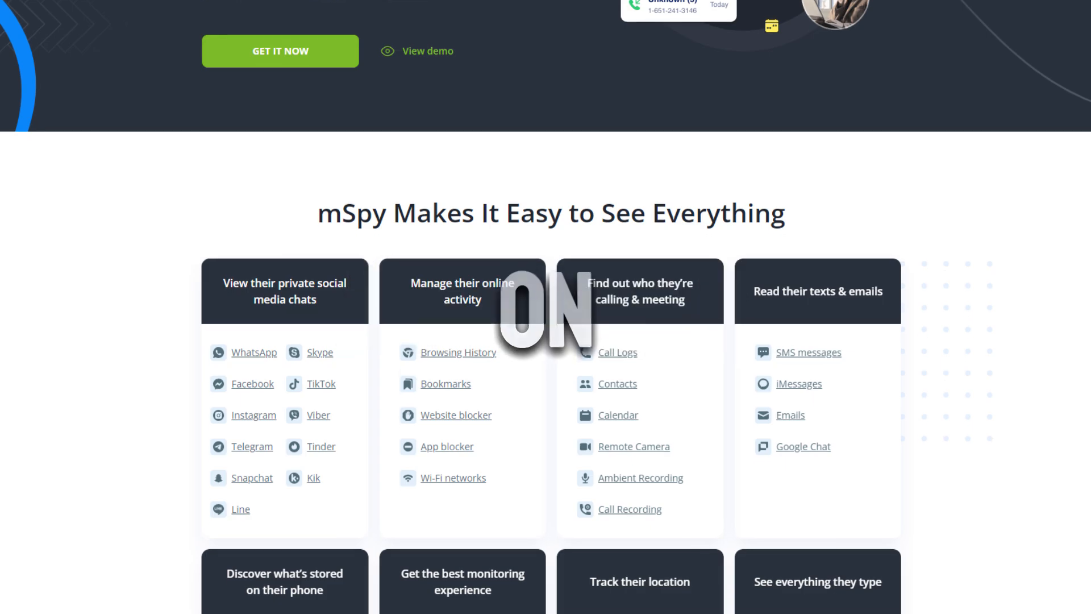